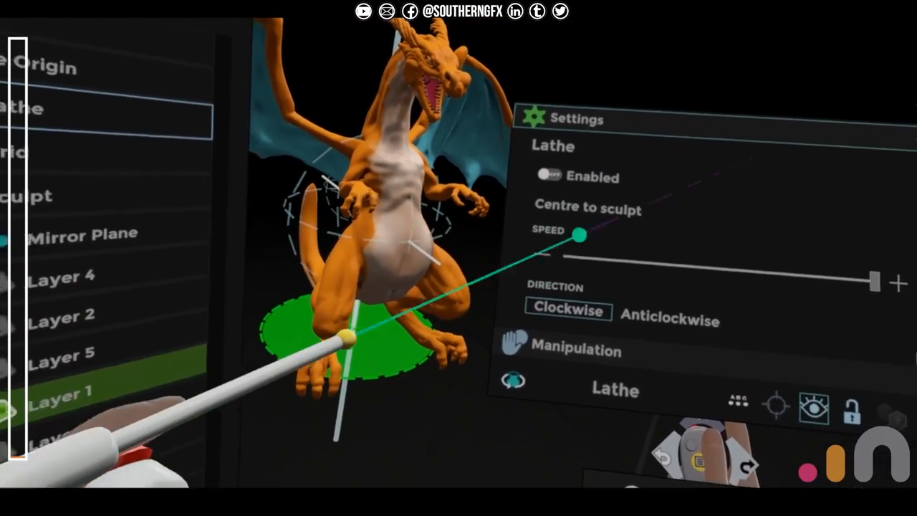
Enable the lathe turntable so the dragon sculpt spins slowly clockwise.
{"action": "left_click", "coordinate": [547, 177]}
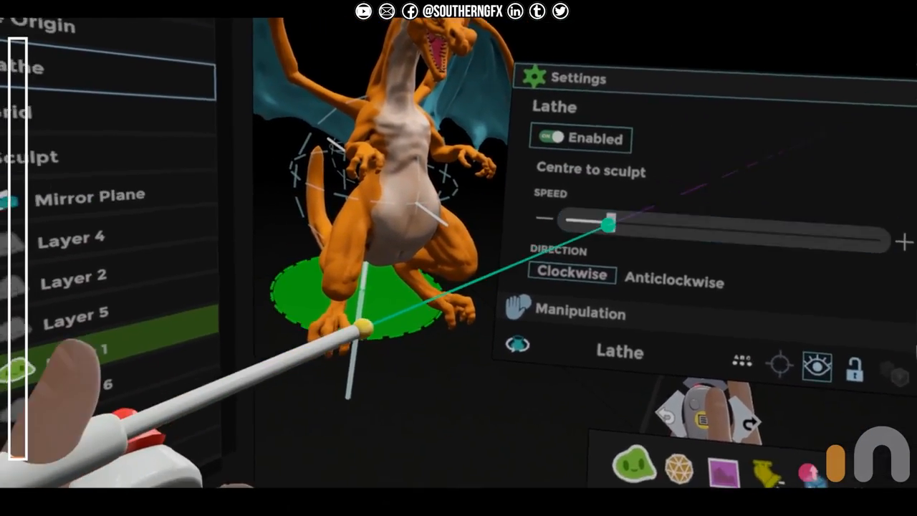